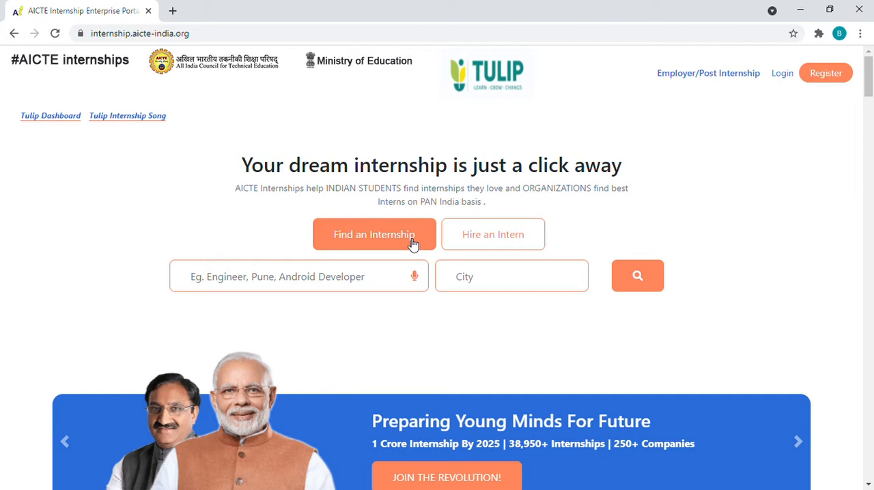
# Step: Scroll the home page down to the 'Explore our categories' internship section
pyautogui.scroll(-3)
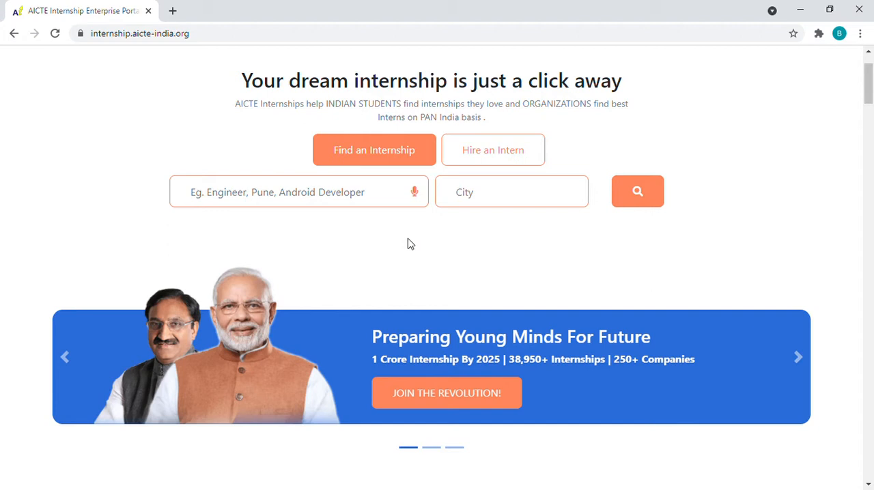
pyautogui.moveTo(412, 239)
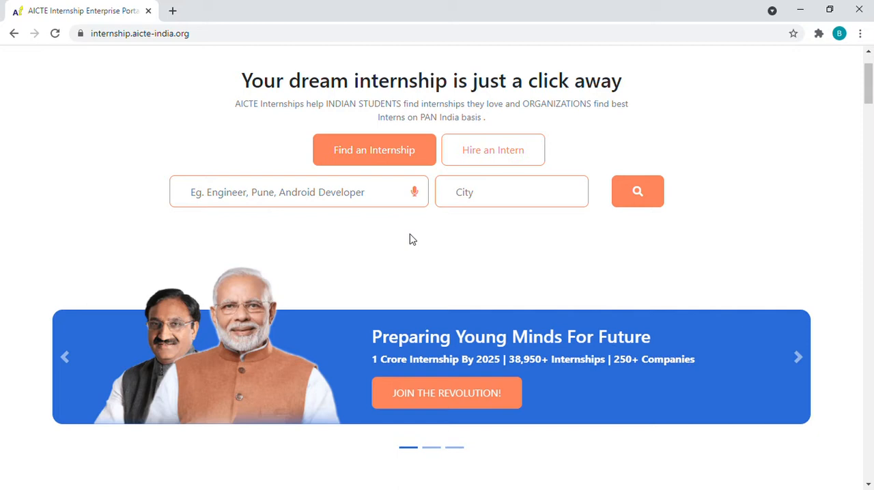
pyautogui.scroll(-3)
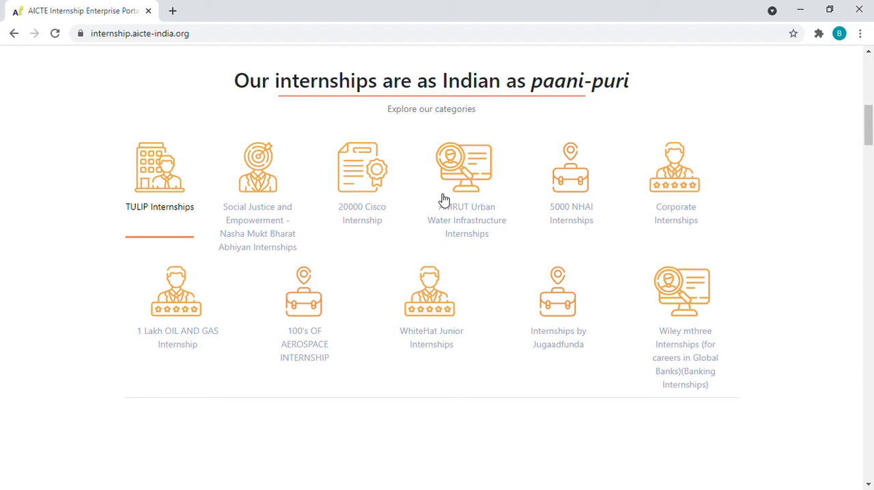
pyautogui.moveTo(794, 186)
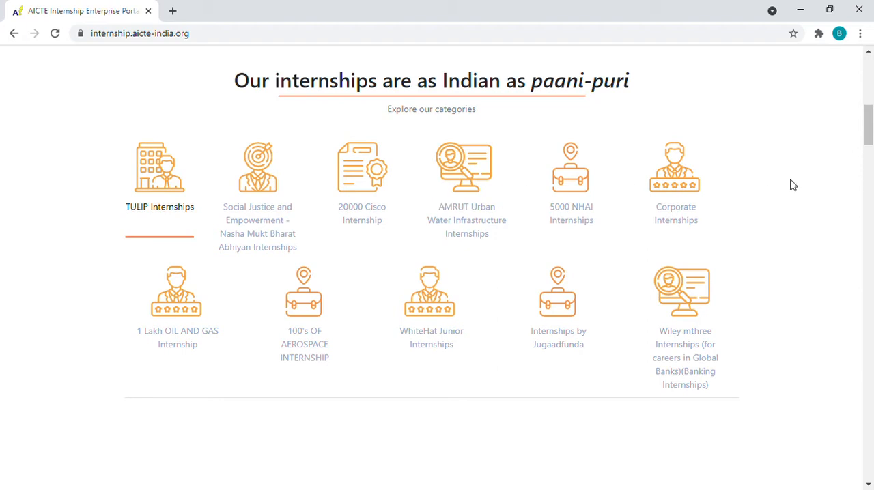
pyautogui.moveTo(792, 229)
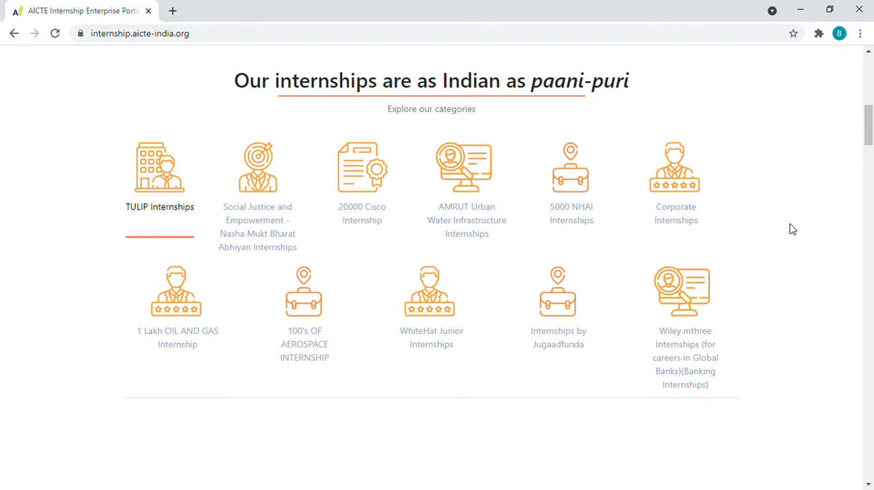
pyautogui.moveTo(539, 458)
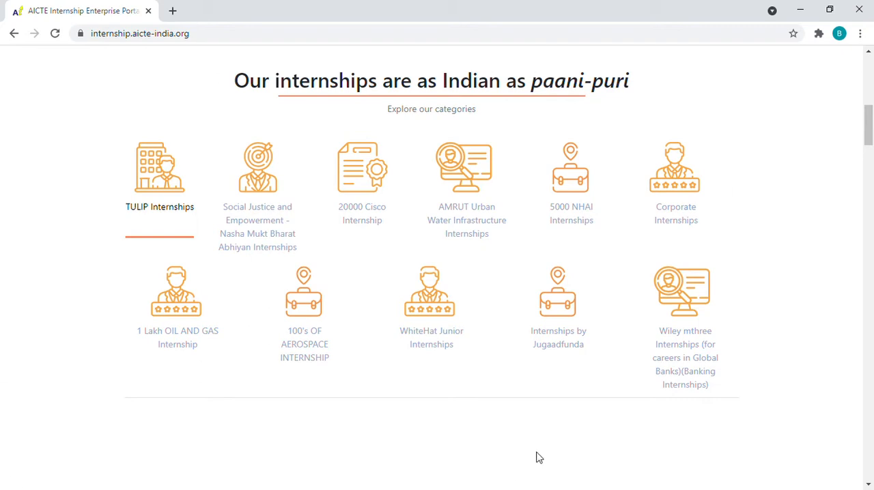
pyautogui.moveTo(3, 344)
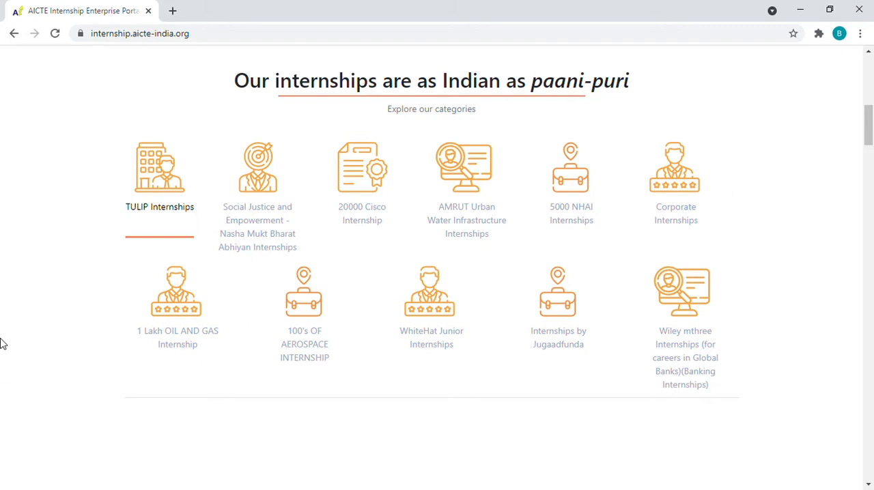
pyautogui.moveTo(675, 183)
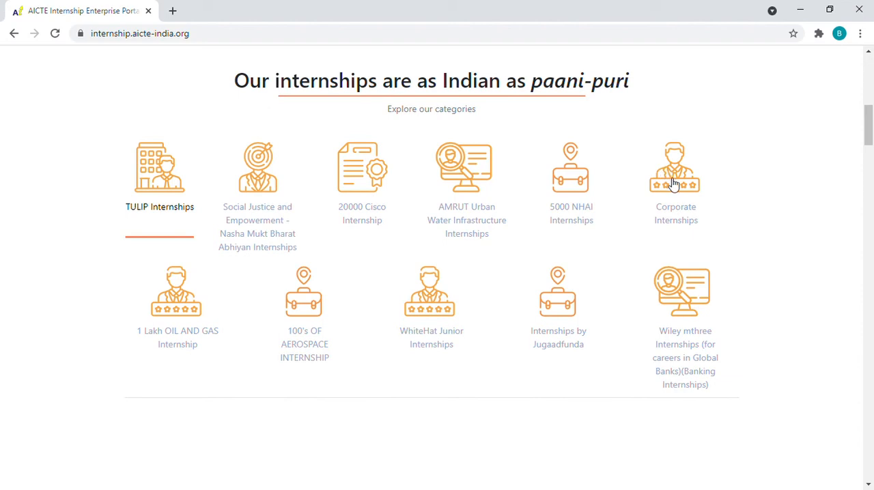
# Step: Browse the Corporate Internships matched results, starting with Machine Learning at Indian Servers
pyautogui.click(675, 167)
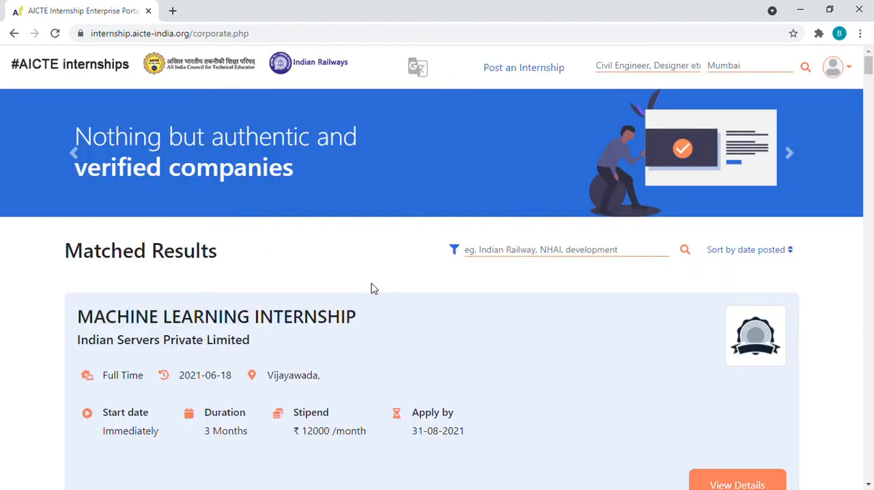
pyautogui.scroll(-3)
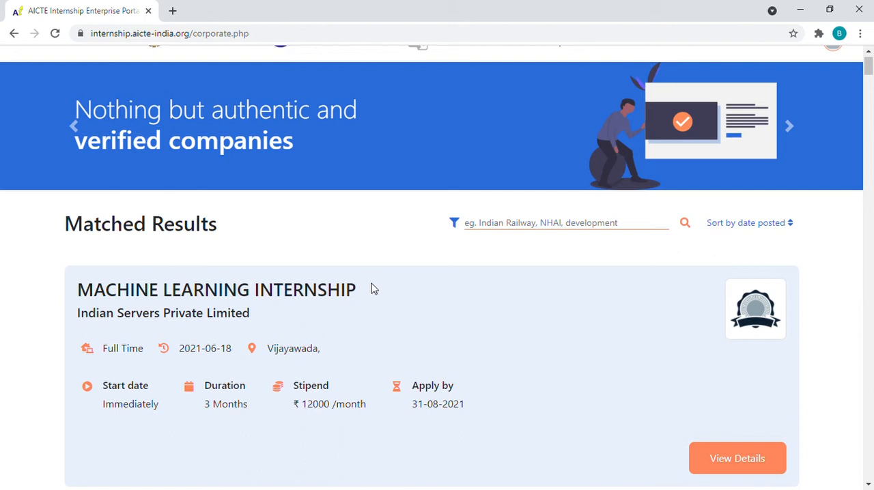
pyautogui.scroll(-3)
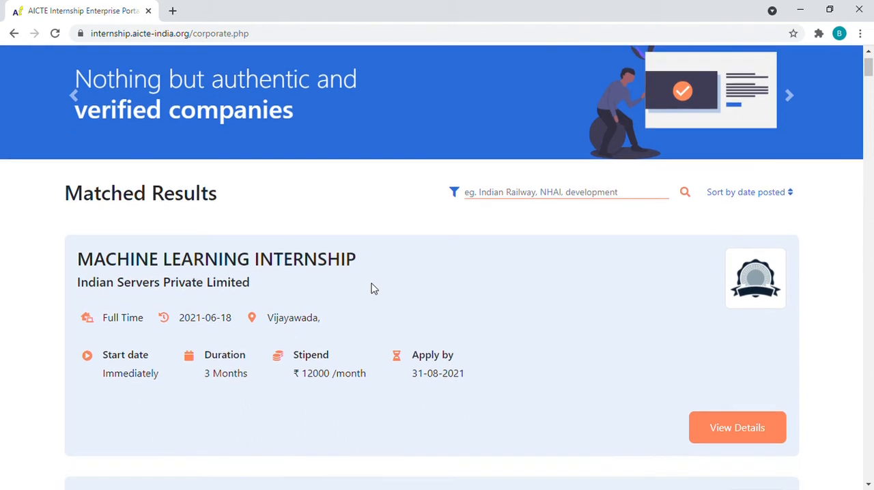
pyautogui.scroll(-3)
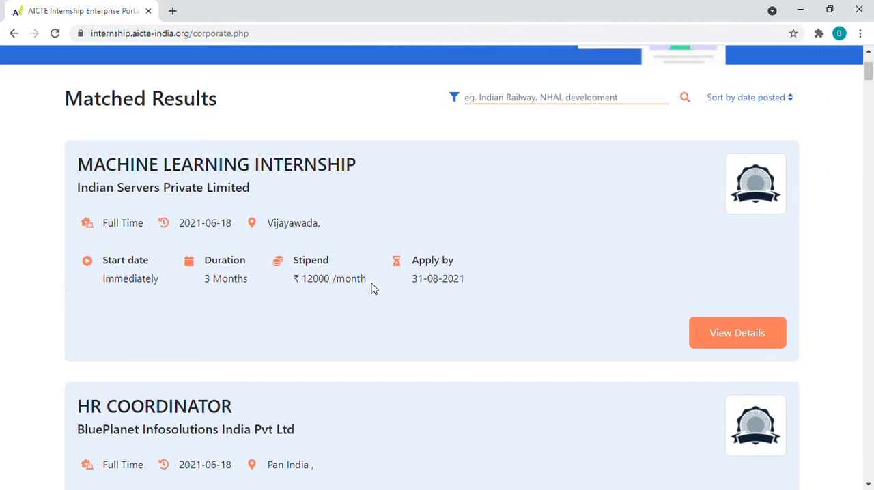
pyautogui.scroll(-3)
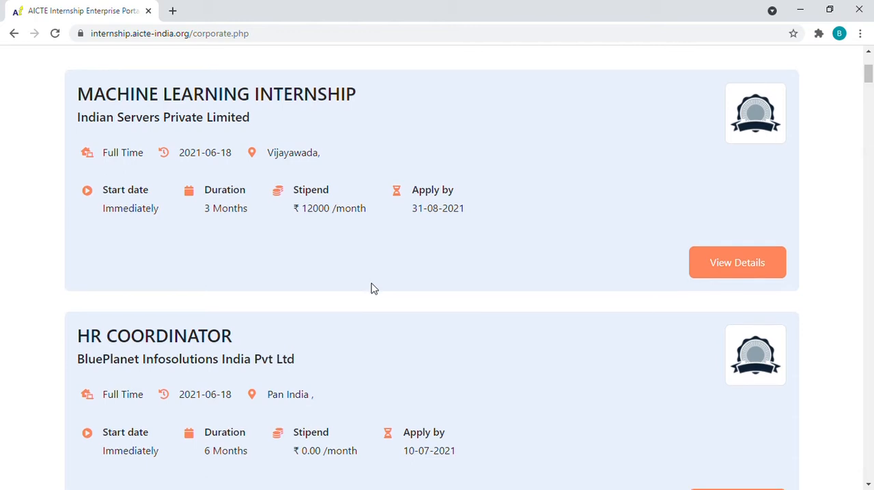
pyautogui.scroll(-3)
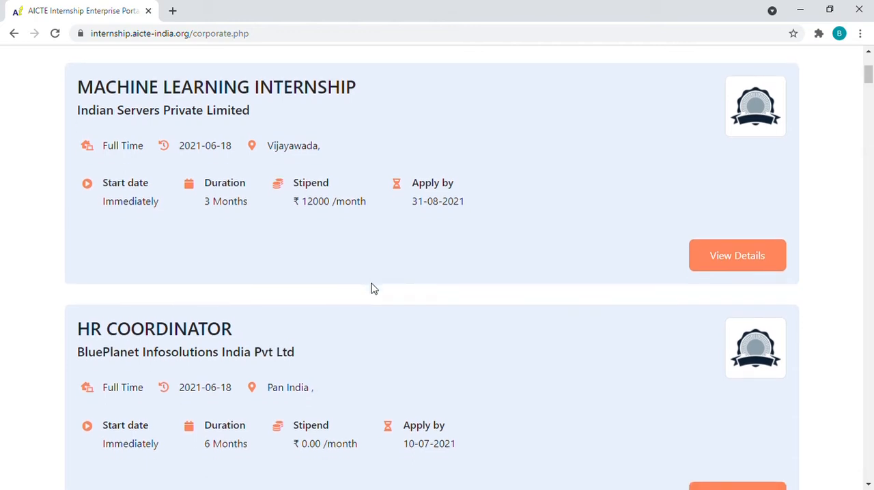
pyautogui.scroll(-3)
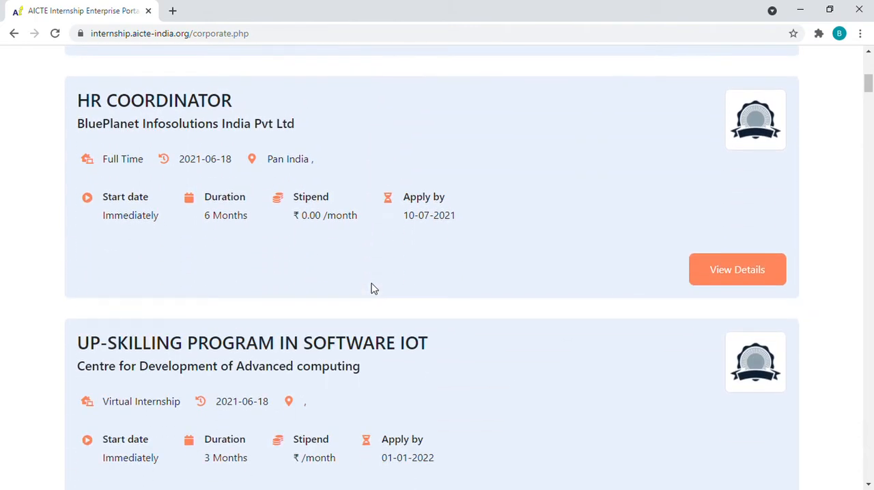
pyautogui.scroll(-3)
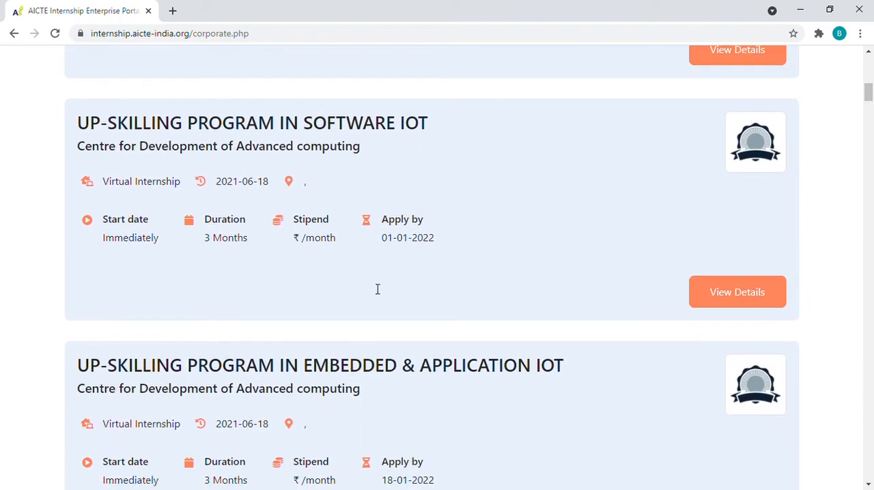
pyautogui.scroll(3)
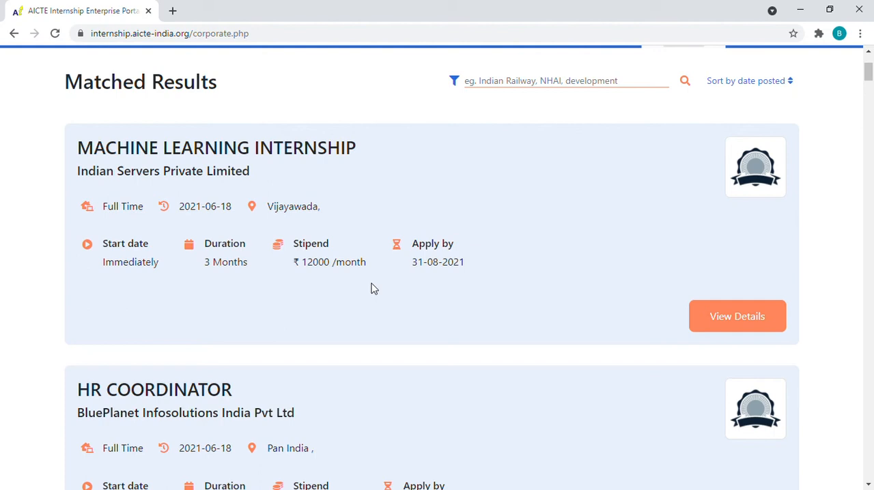
pyautogui.scroll(-3)
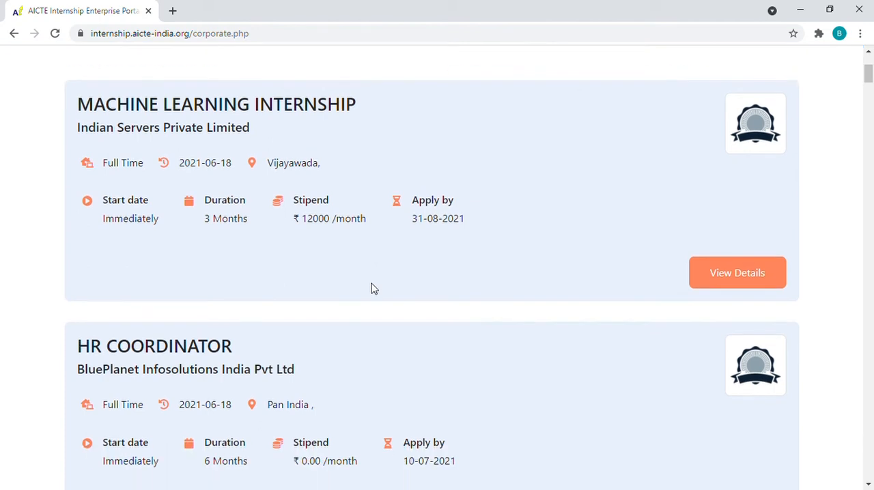
pyautogui.scroll(-3)
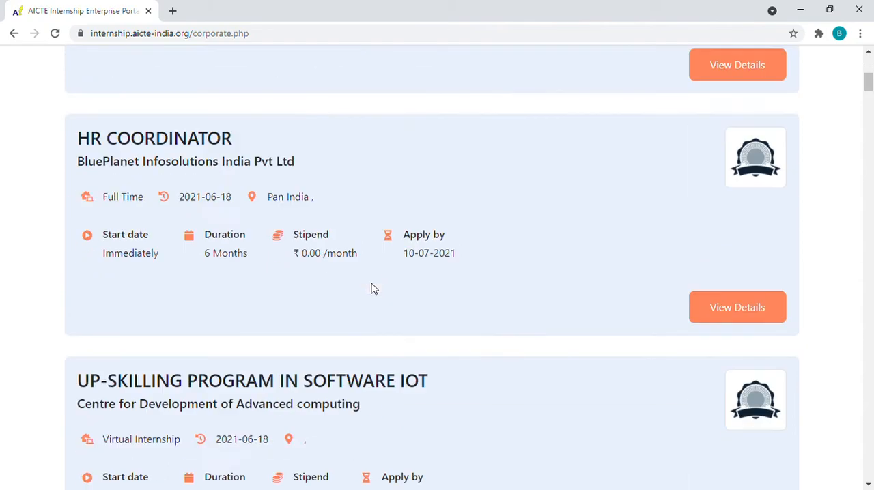
pyautogui.scroll(-3)
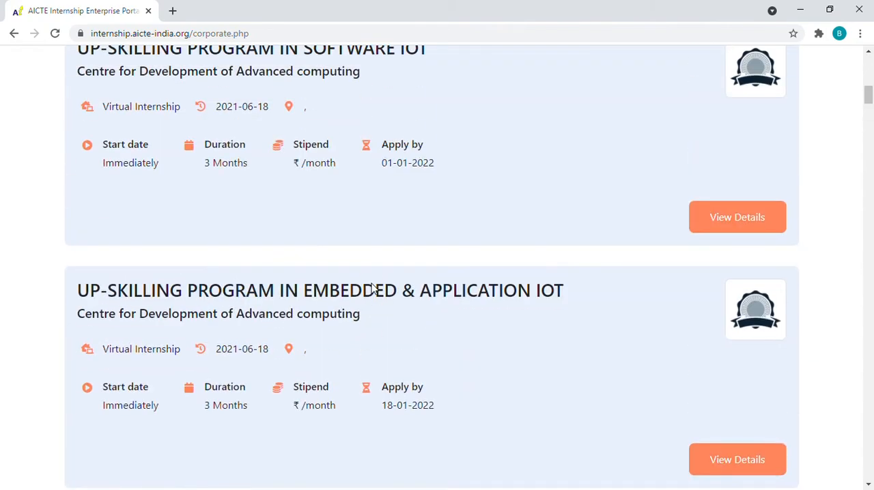
pyautogui.scroll(-3)
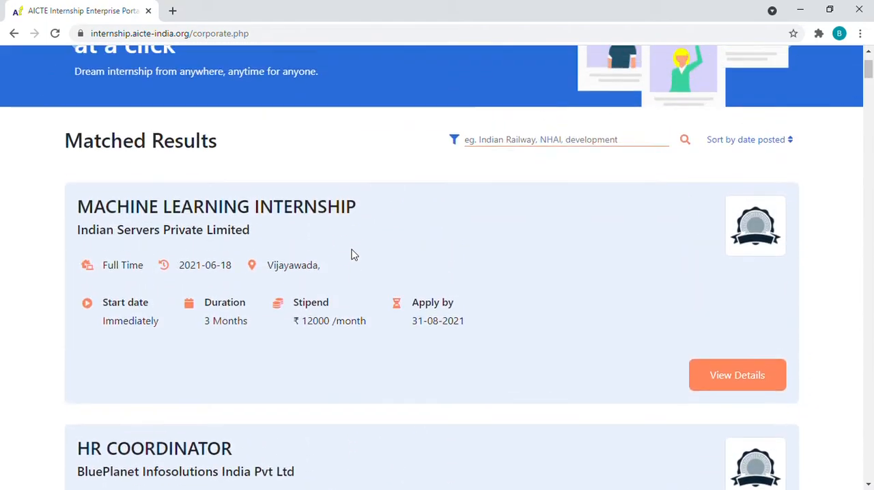
pyautogui.scroll(-3)
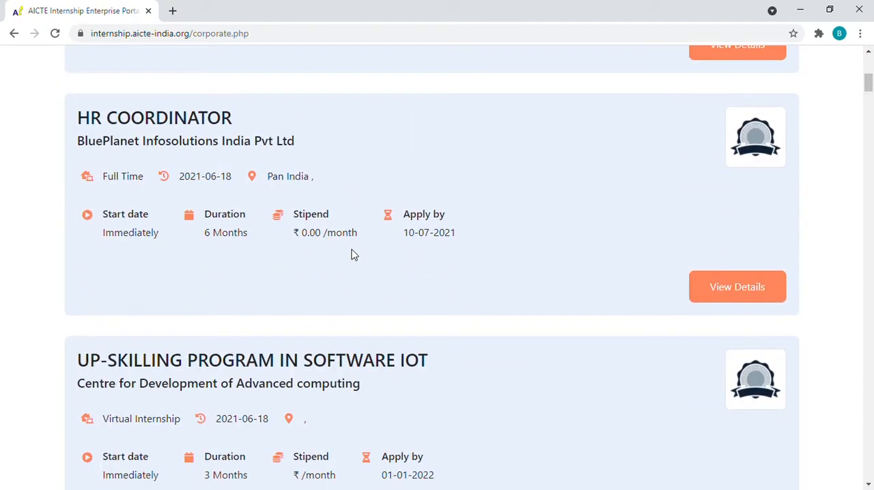
pyautogui.scroll(-3)
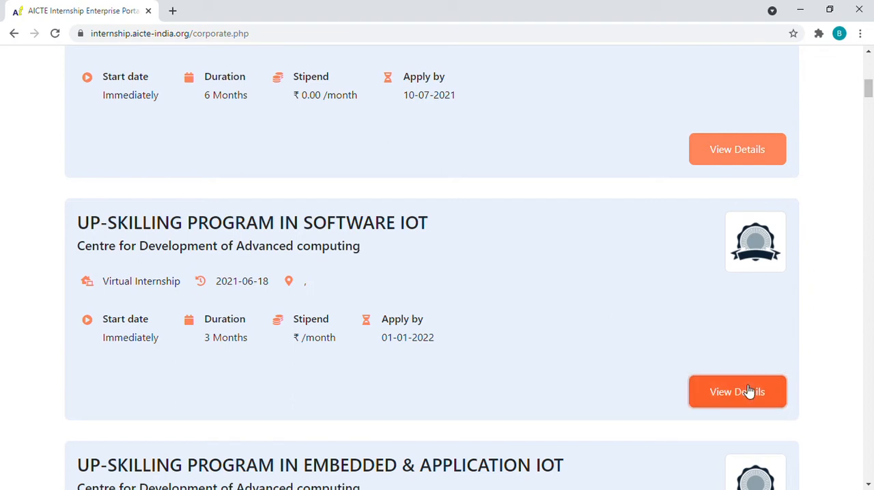
pyautogui.click(737, 391)
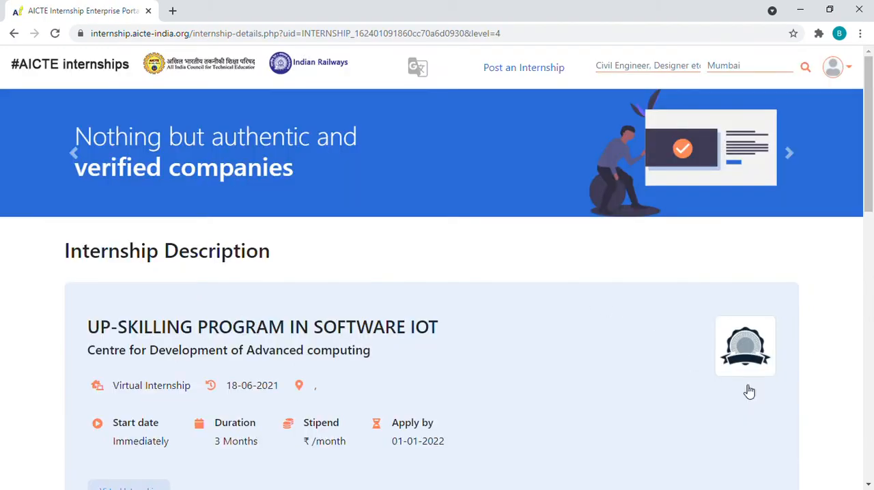
pyautogui.scroll(-3)
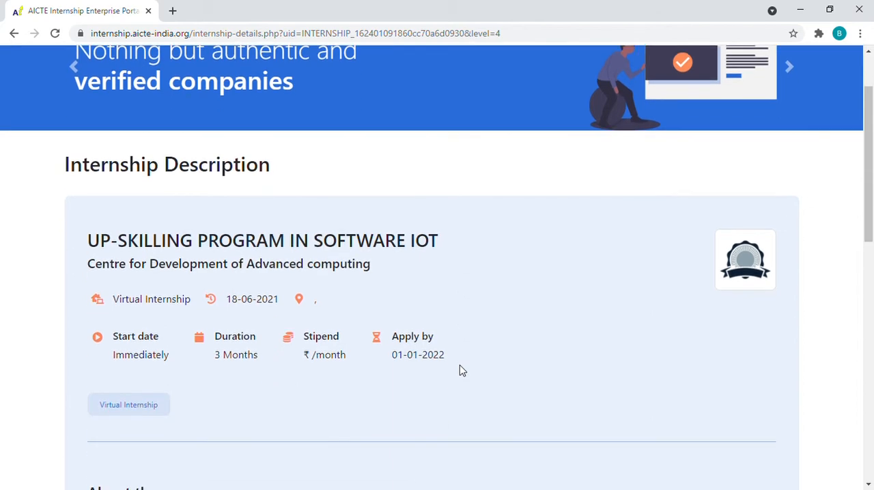
pyautogui.scroll(-3)
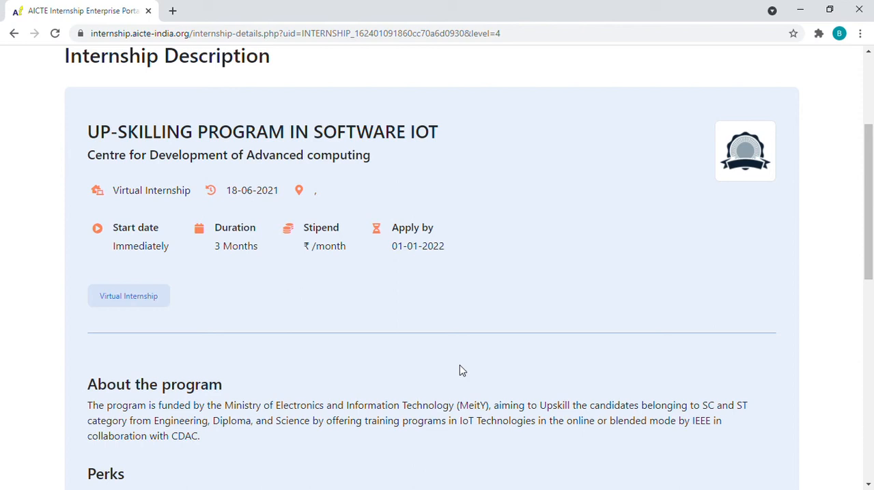
pyautogui.moveTo(149, 210)
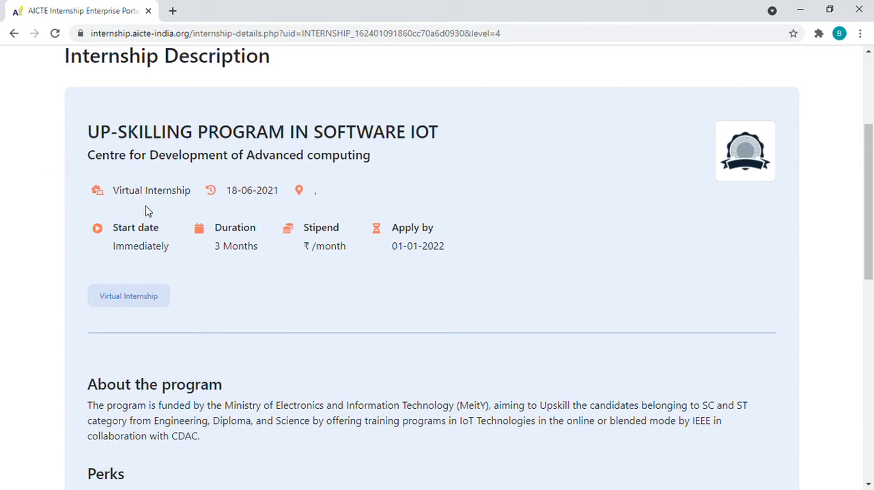
pyautogui.moveTo(202, 253)
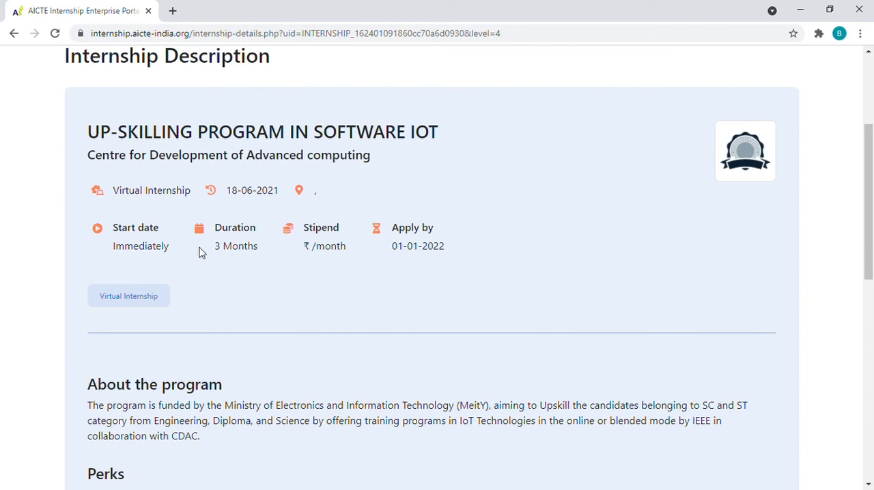
pyautogui.moveTo(335, 261)
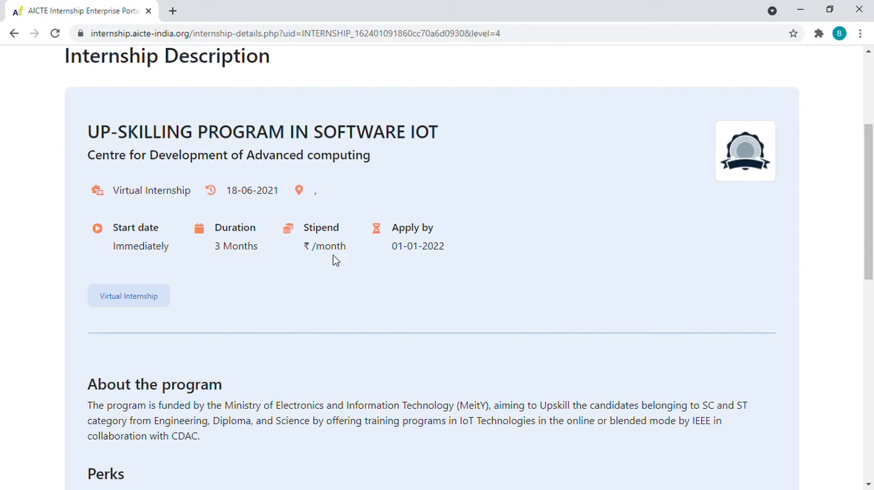
pyautogui.moveTo(430, 262)
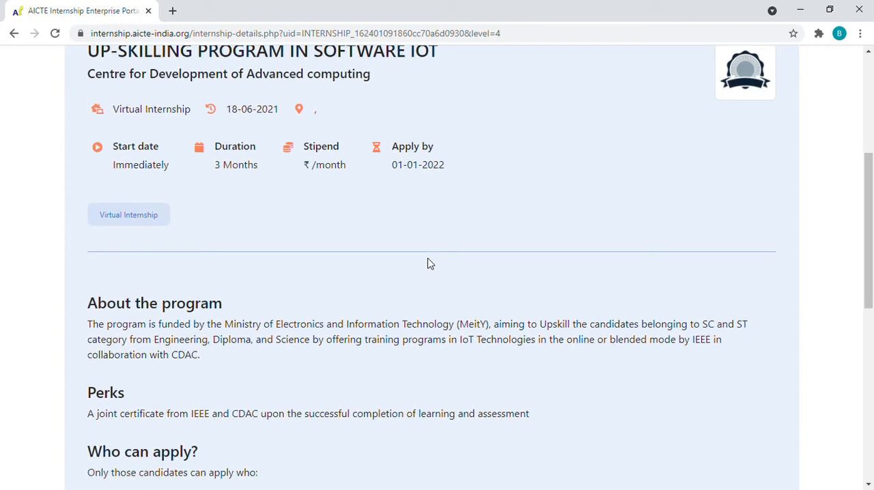
pyautogui.scroll(-3)
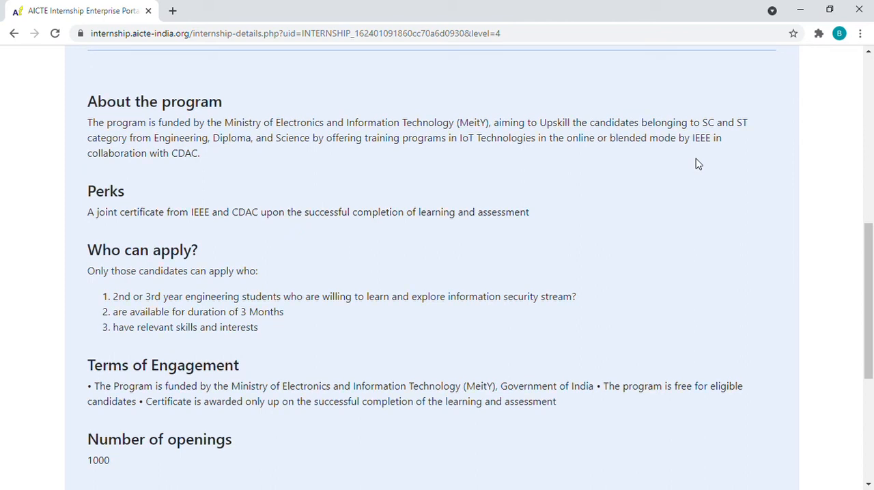
pyautogui.scroll(-3)
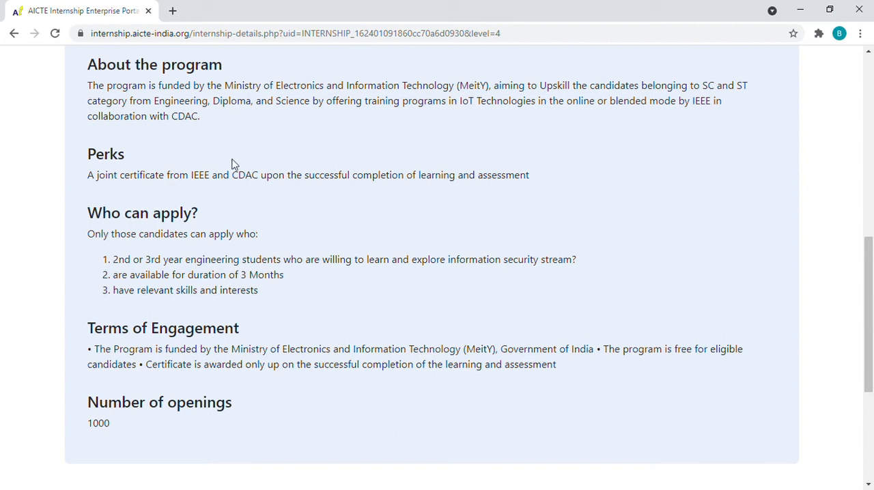
pyautogui.moveTo(247, 198)
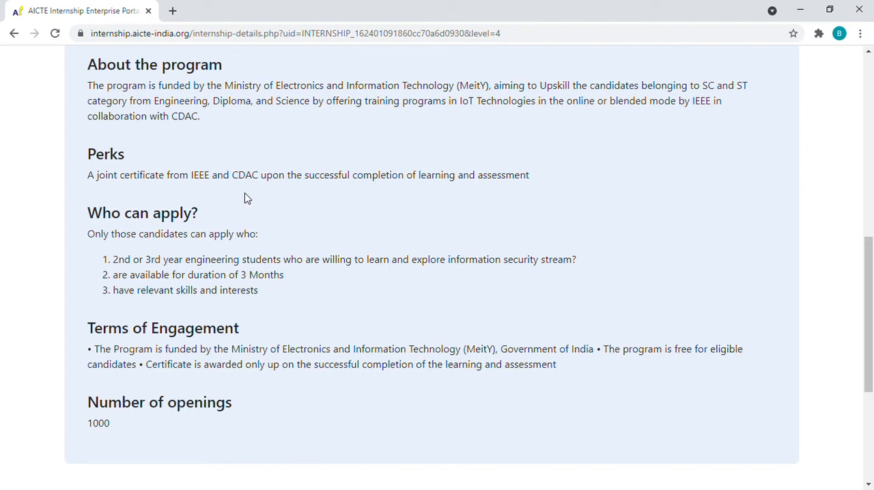
pyautogui.scroll(-3)
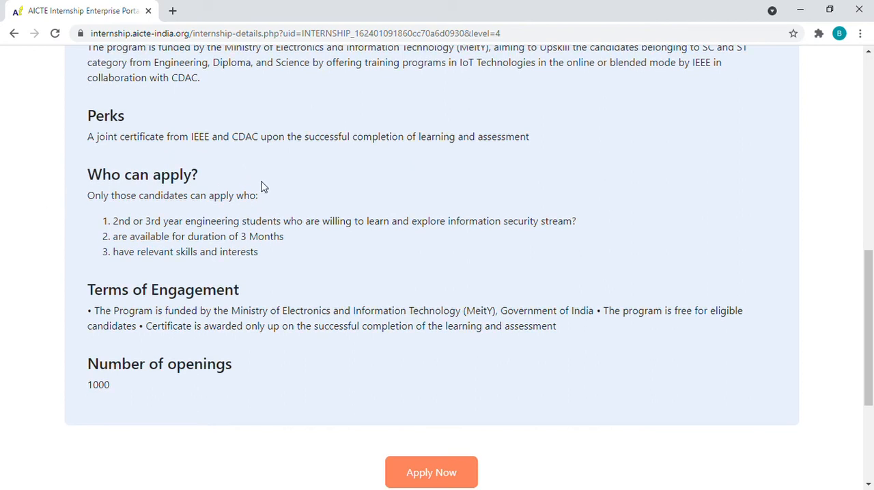
pyautogui.scroll(-3)
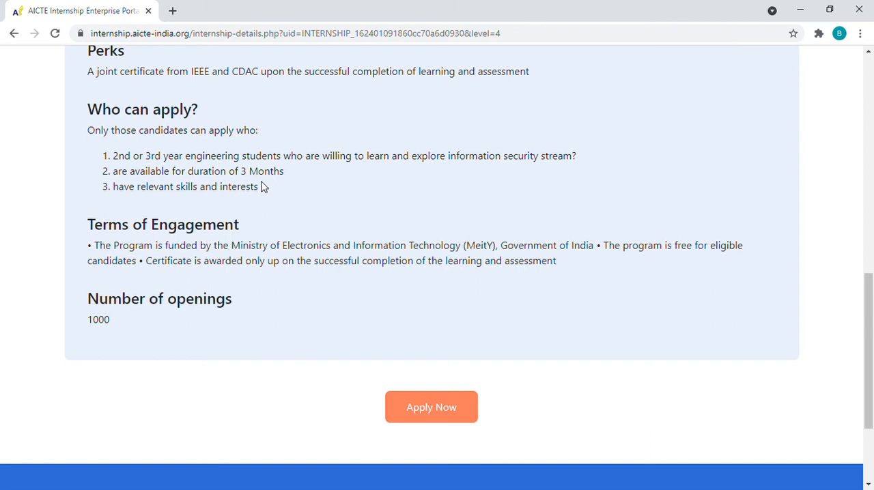
pyautogui.scroll(-3)
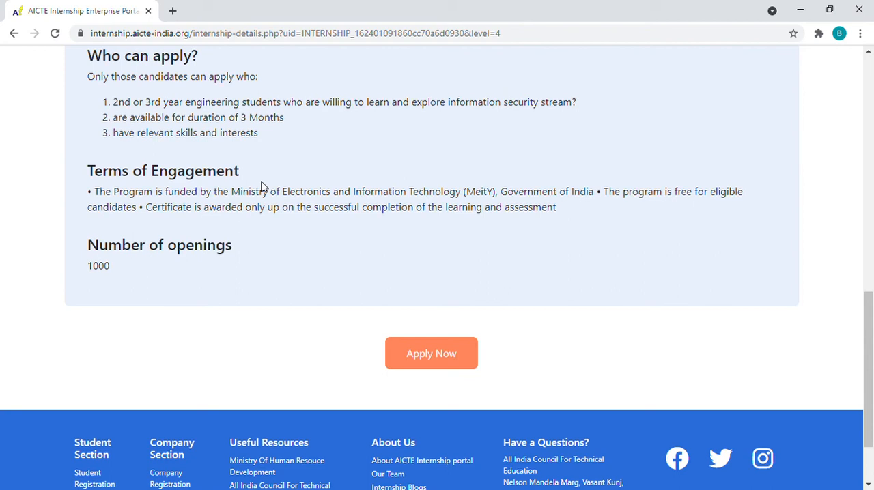
pyautogui.moveTo(279, 303)
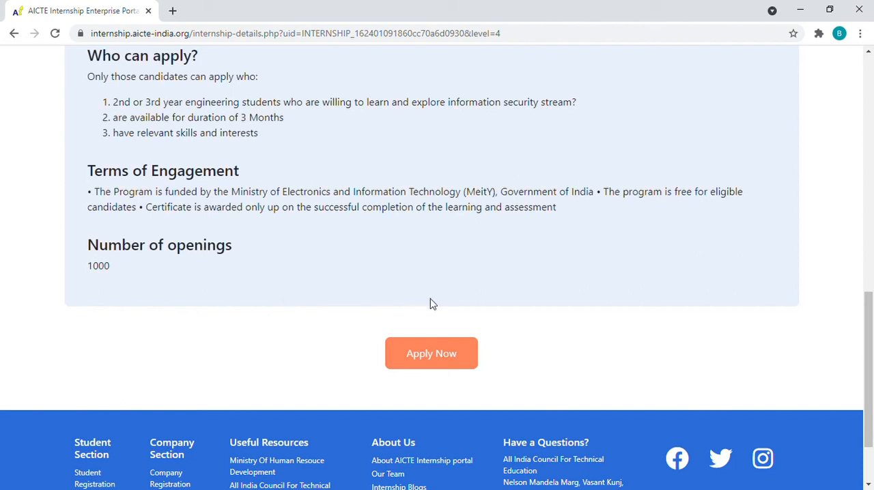
pyautogui.moveTo(432, 369)
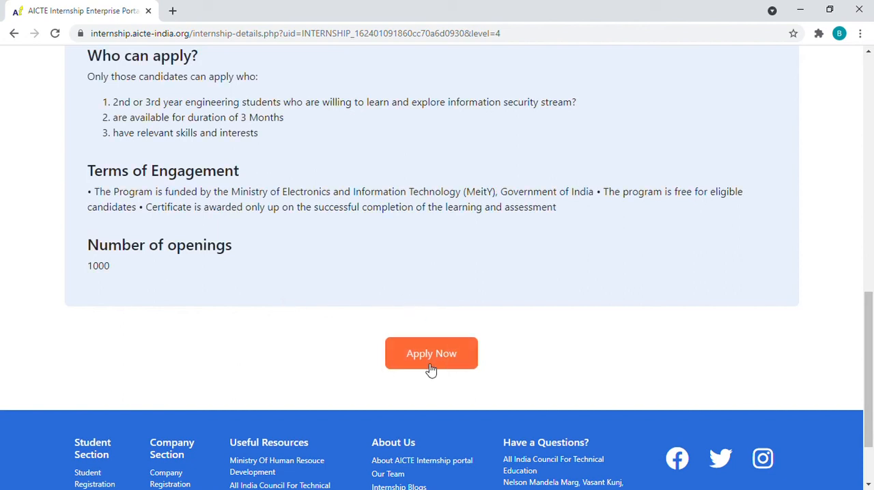
# Step: Apply for the IoT internship, reaching the candidate login's Email and Password fields
pyautogui.click(431, 352)
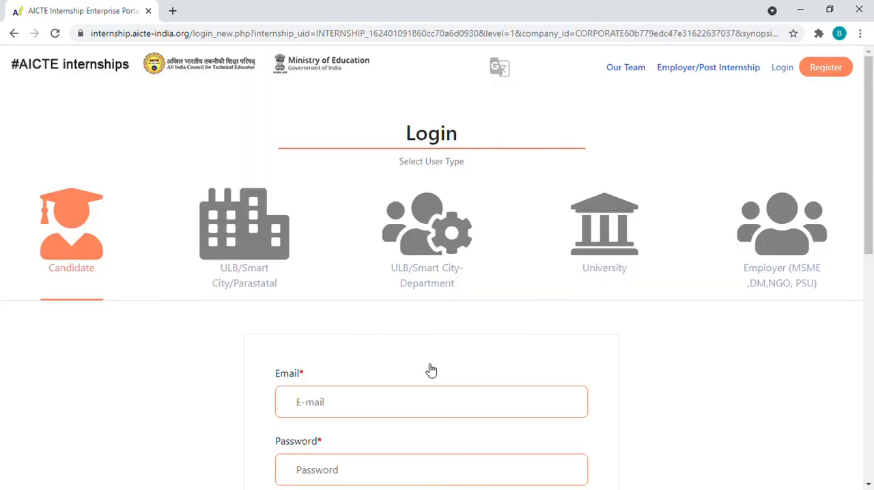
pyautogui.scroll(-3)
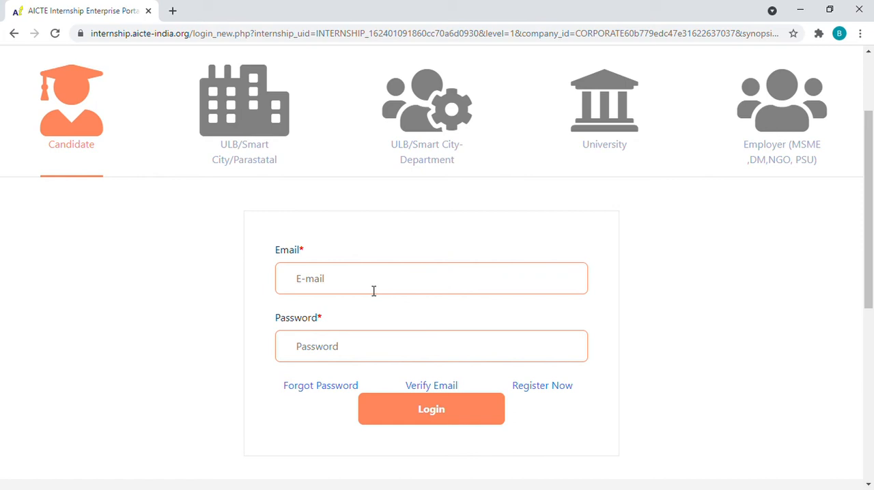
pyautogui.click(432, 279)
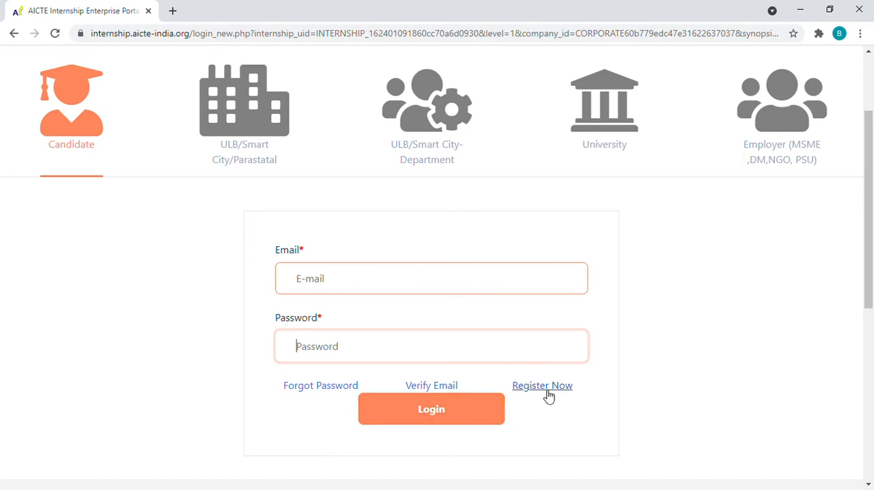
# Step: Start new candidate registration and pass the form's reCAPTCHA robot check
pyautogui.click(543, 385)
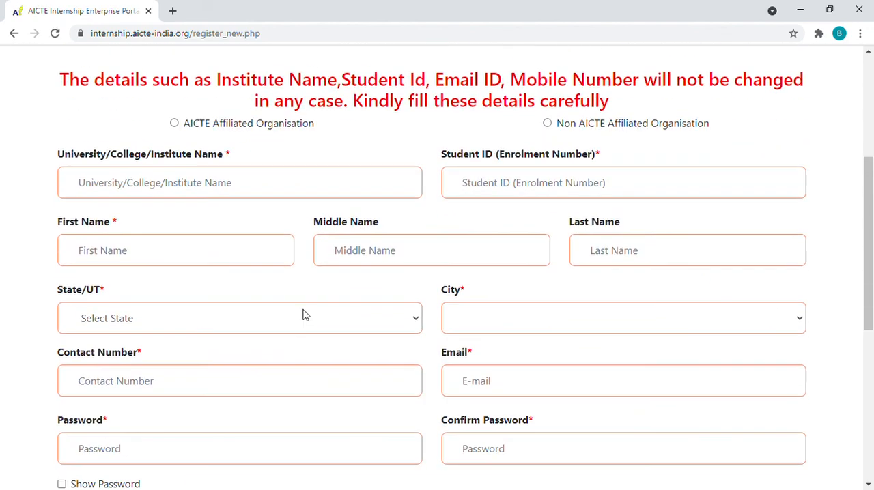
pyautogui.scroll(-3)
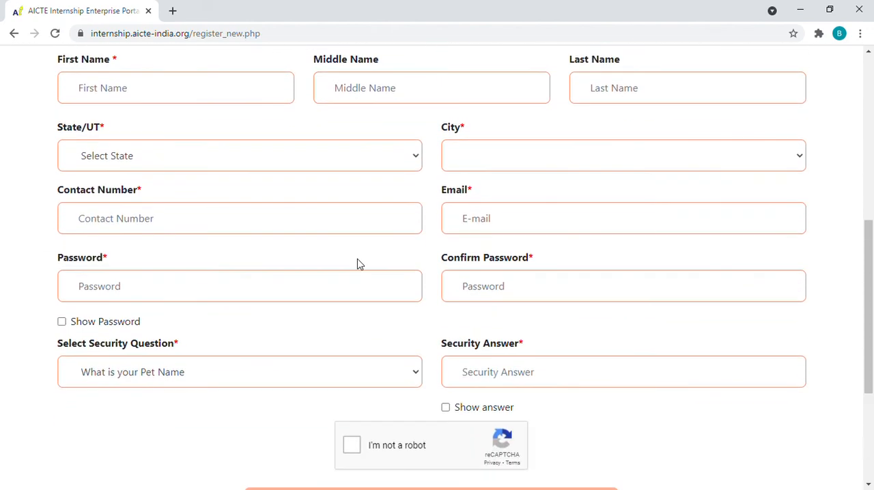
pyautogui.scroll(-3)
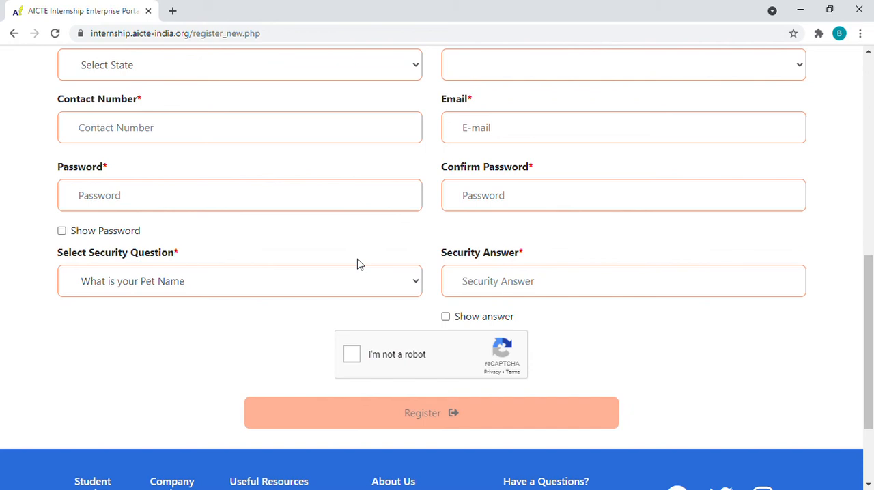
pyautogui.moveTo(344, 391)
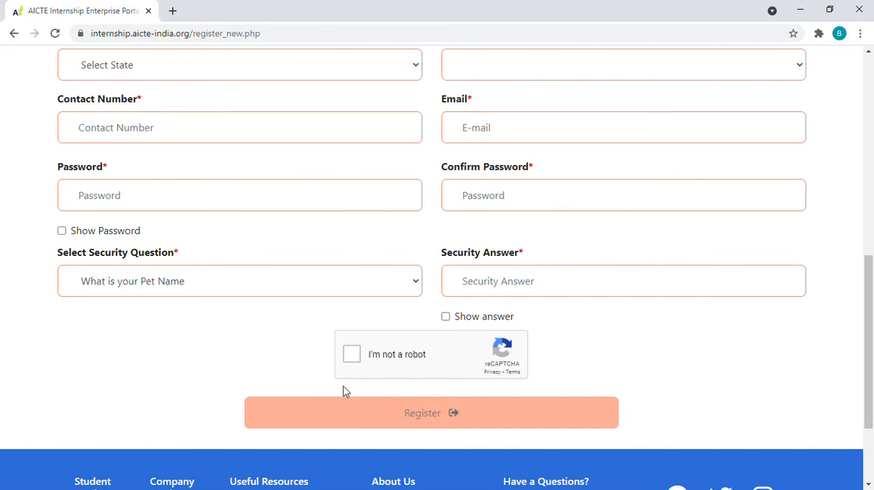
pyautogui.click(353, 355)
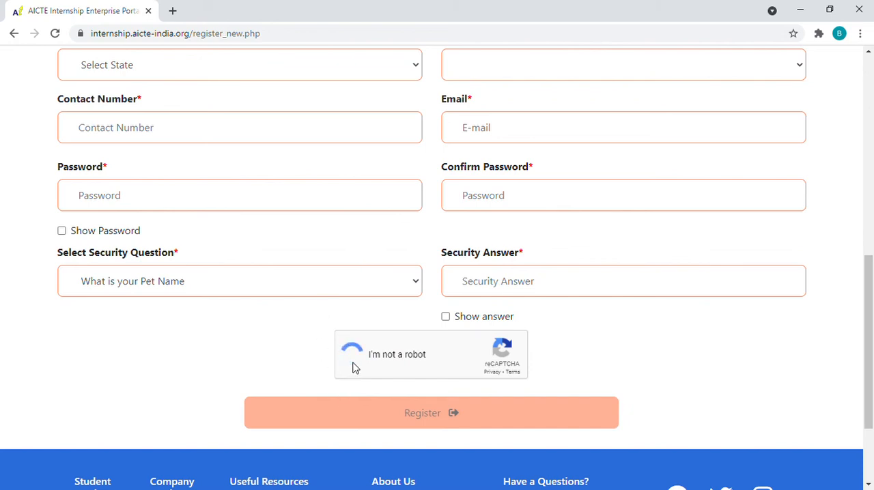
pyautogui.click(353, 356)
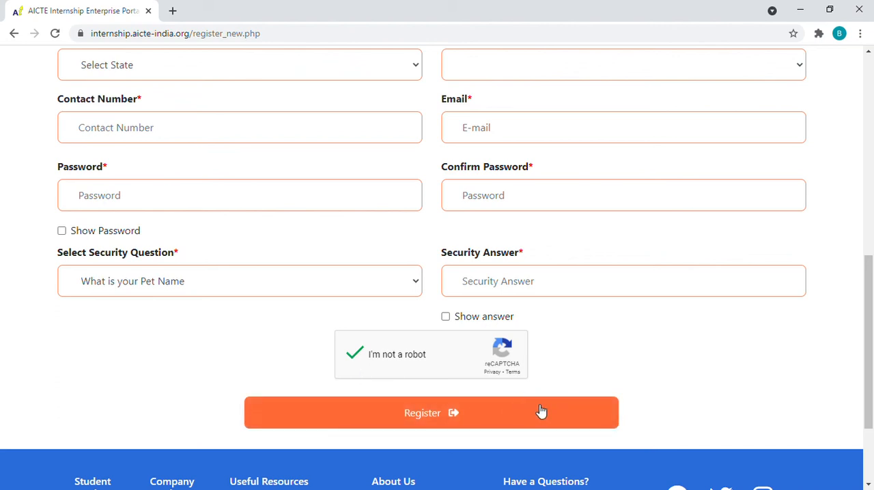
pyautogui.moveTo(700, 383)
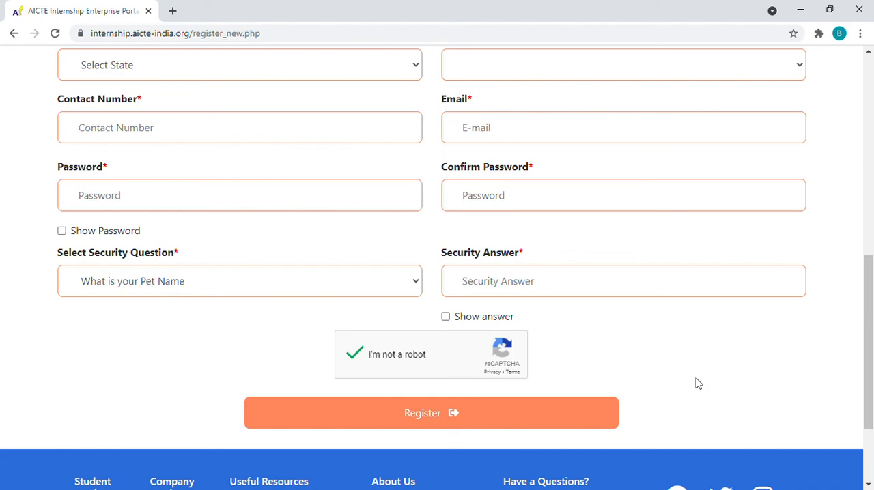
# Step: Leave the form unfilled and go back to the IoT internship details page
pyautogui.scroll(3)
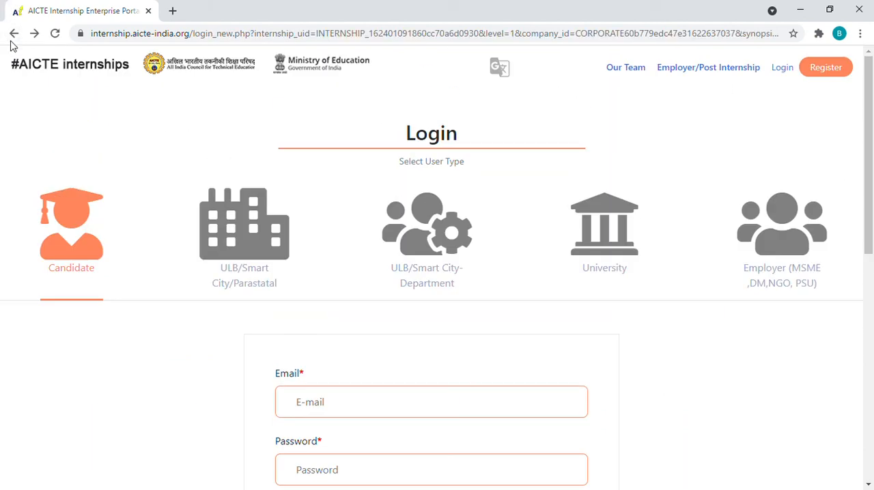
pyautogui.click(13, 33)
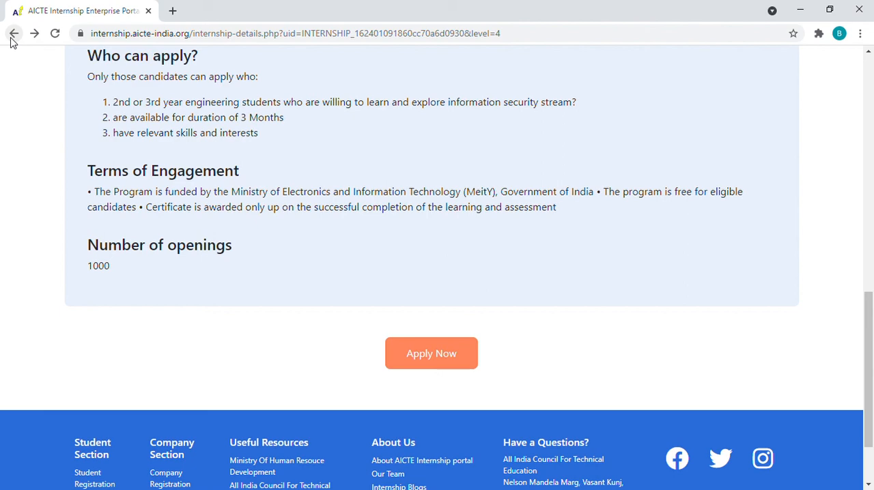